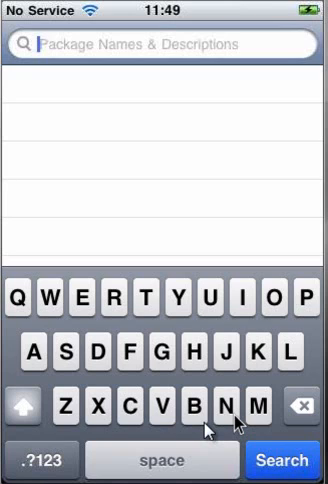
Enter 'Bootlace' as the package search query
text(Bootla)
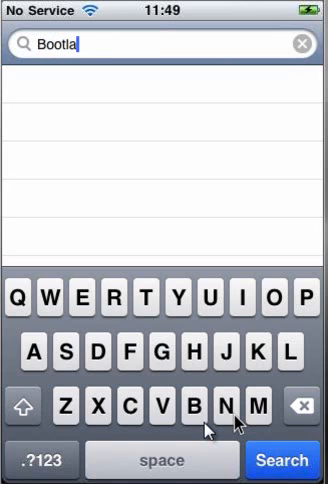
text(ce)
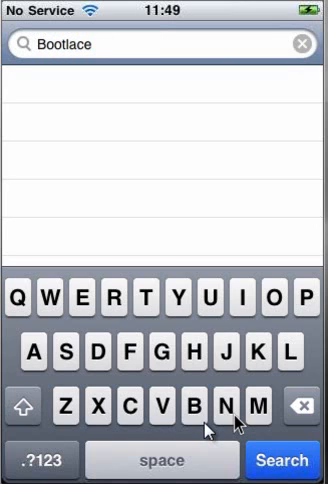
Run the search and bring up the Bootlace package from BigBoss
click(284, 460)
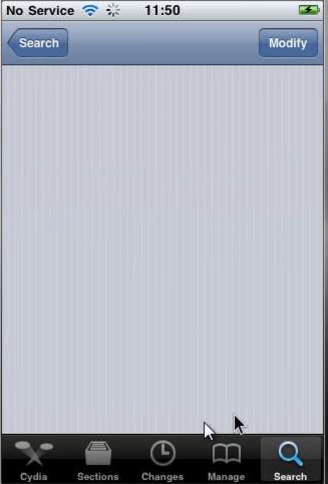
mouse_move(292, 84)
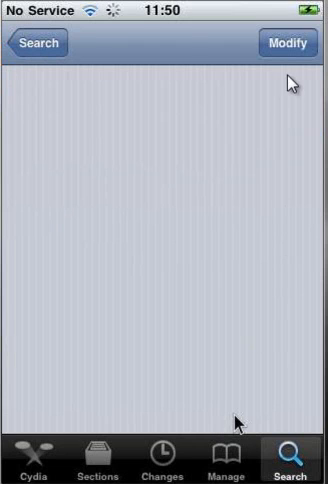
click(290, 44)
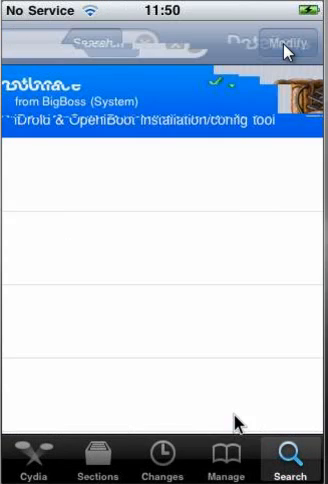
With Bootlace installed, choose Android in QuickBoot to get the reboot warning
key(home)
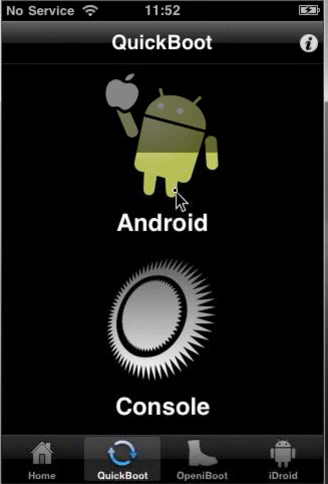
click(160, 150)
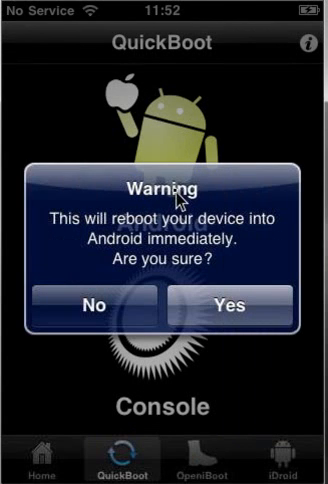